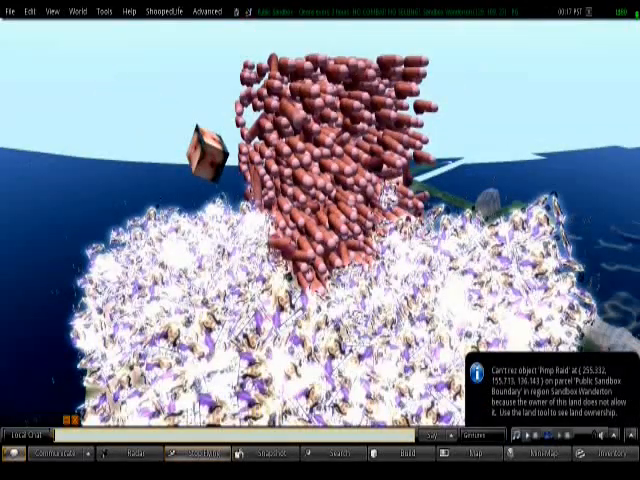
Step: Rez more pink cylinders from the cylinder mass's pie menu, stacking them above the cloud
right_click(300, 110)
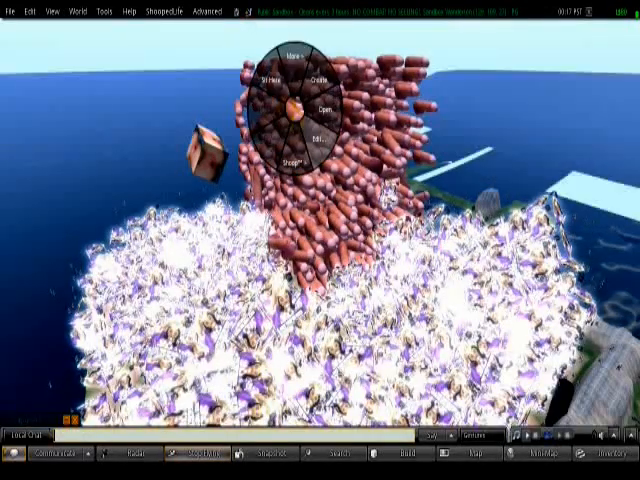
left_click(316, 101)
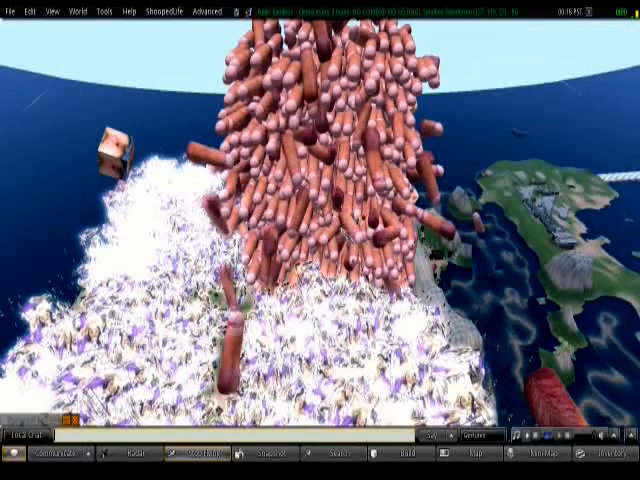
Step: Capture the cylinder tower in the Snapshot floater, choosing a save-to-hard-drive option
right_click(345, 160)
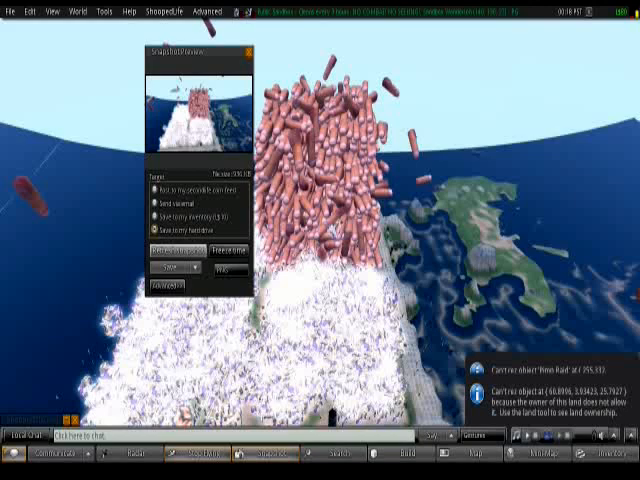
left_click(175, 270)
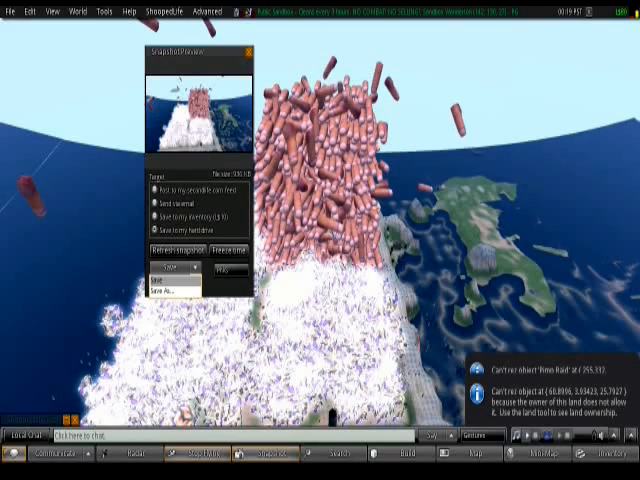